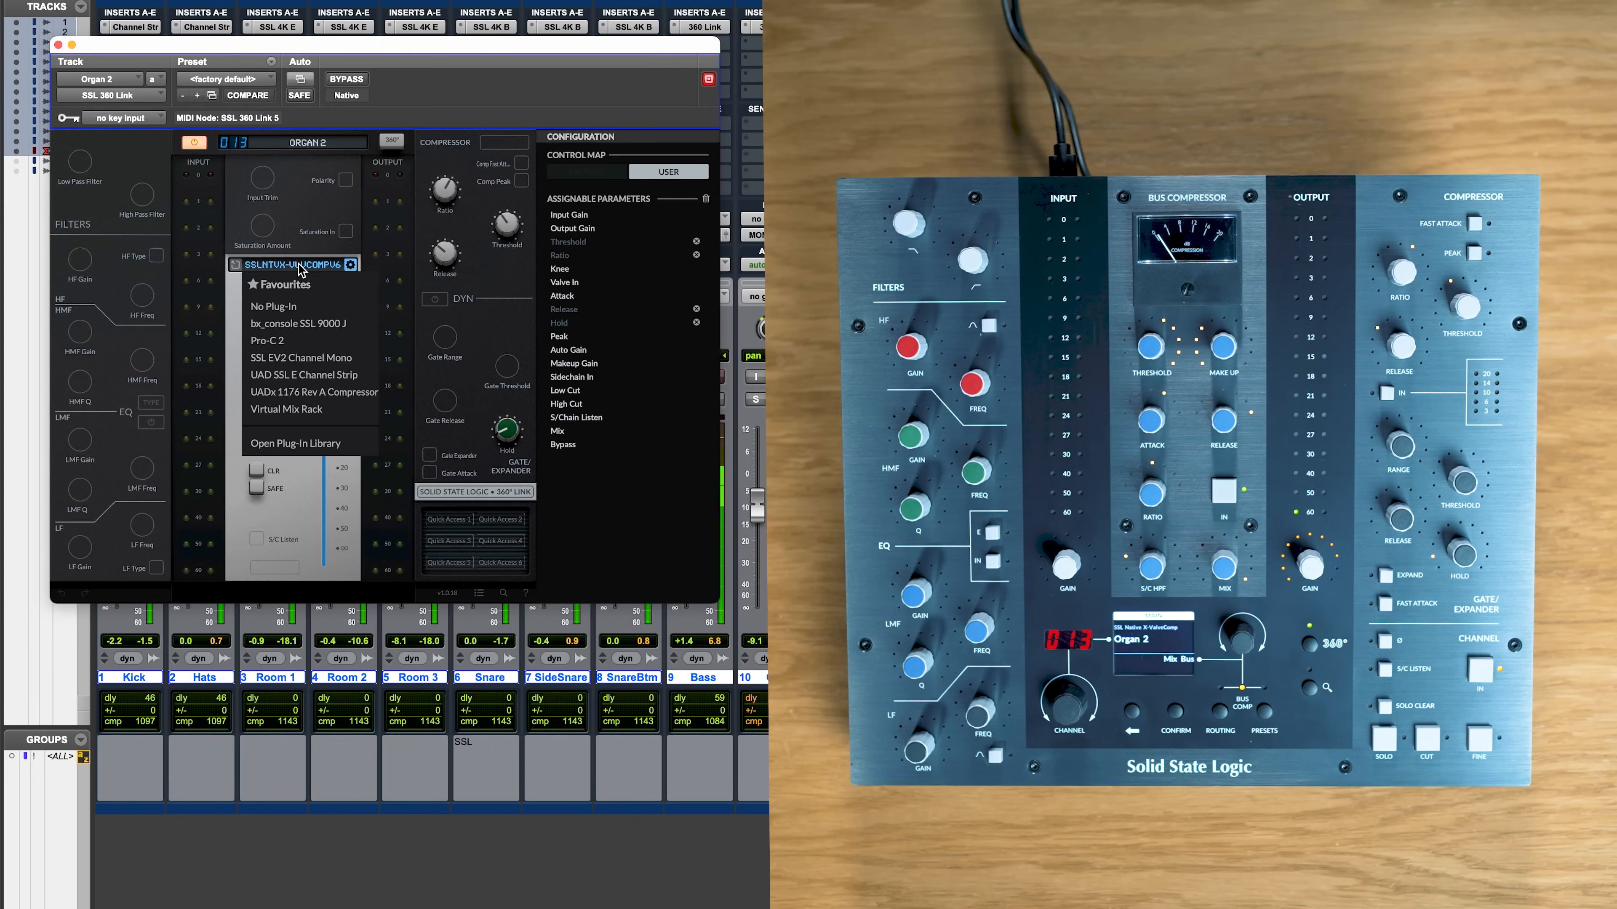
pyautogui.moveTo(308, 343)
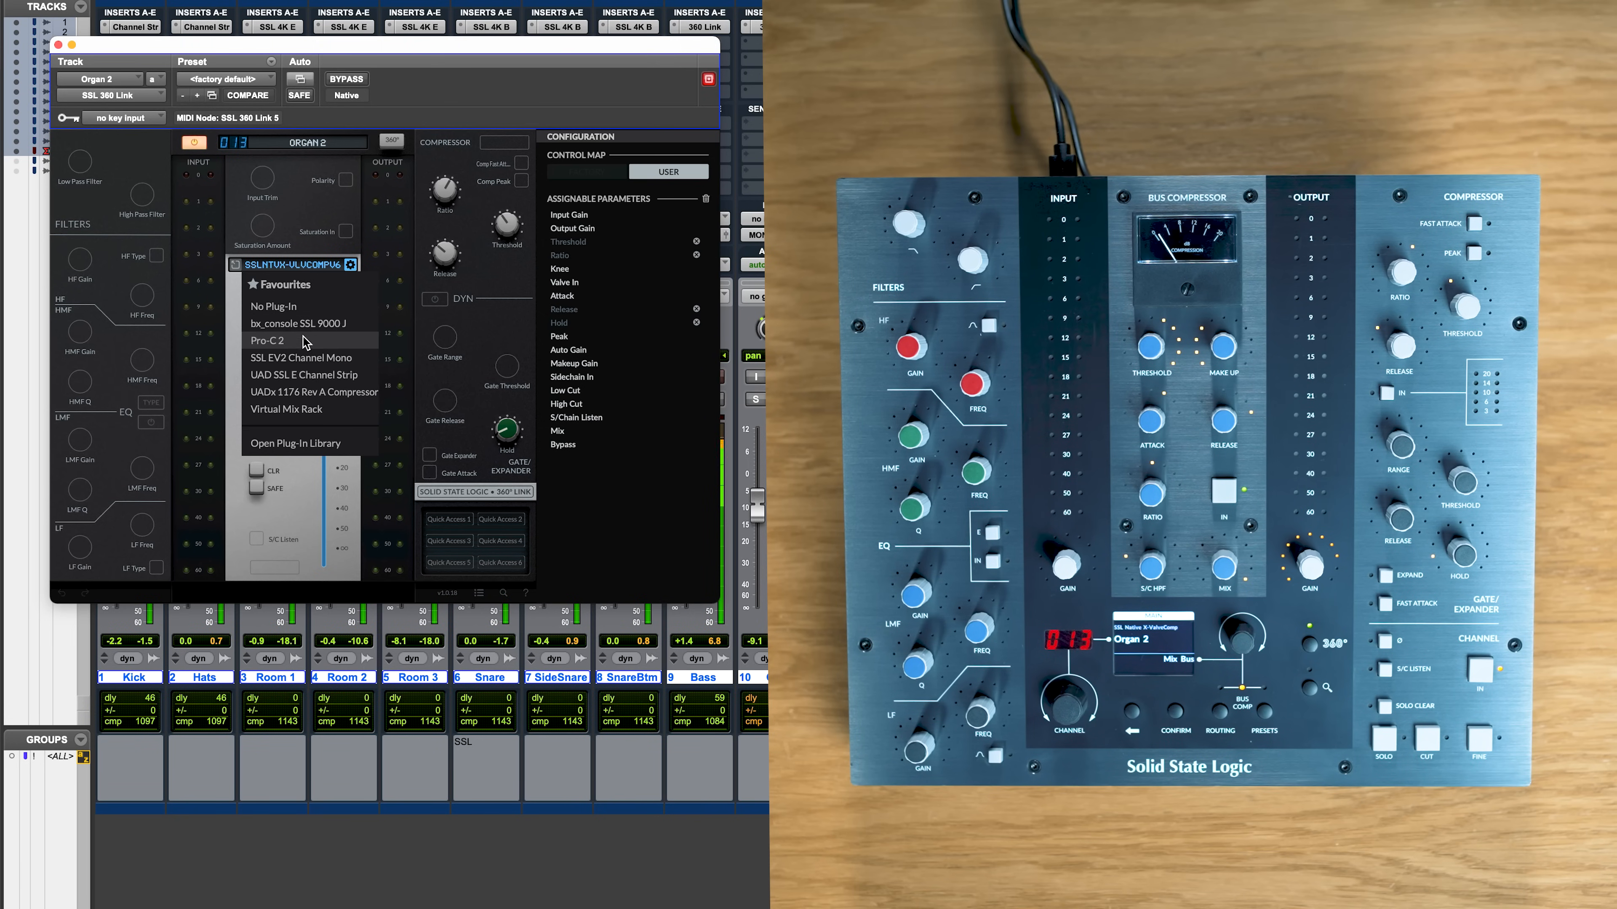
pyautogui.moveTo(299, 416)
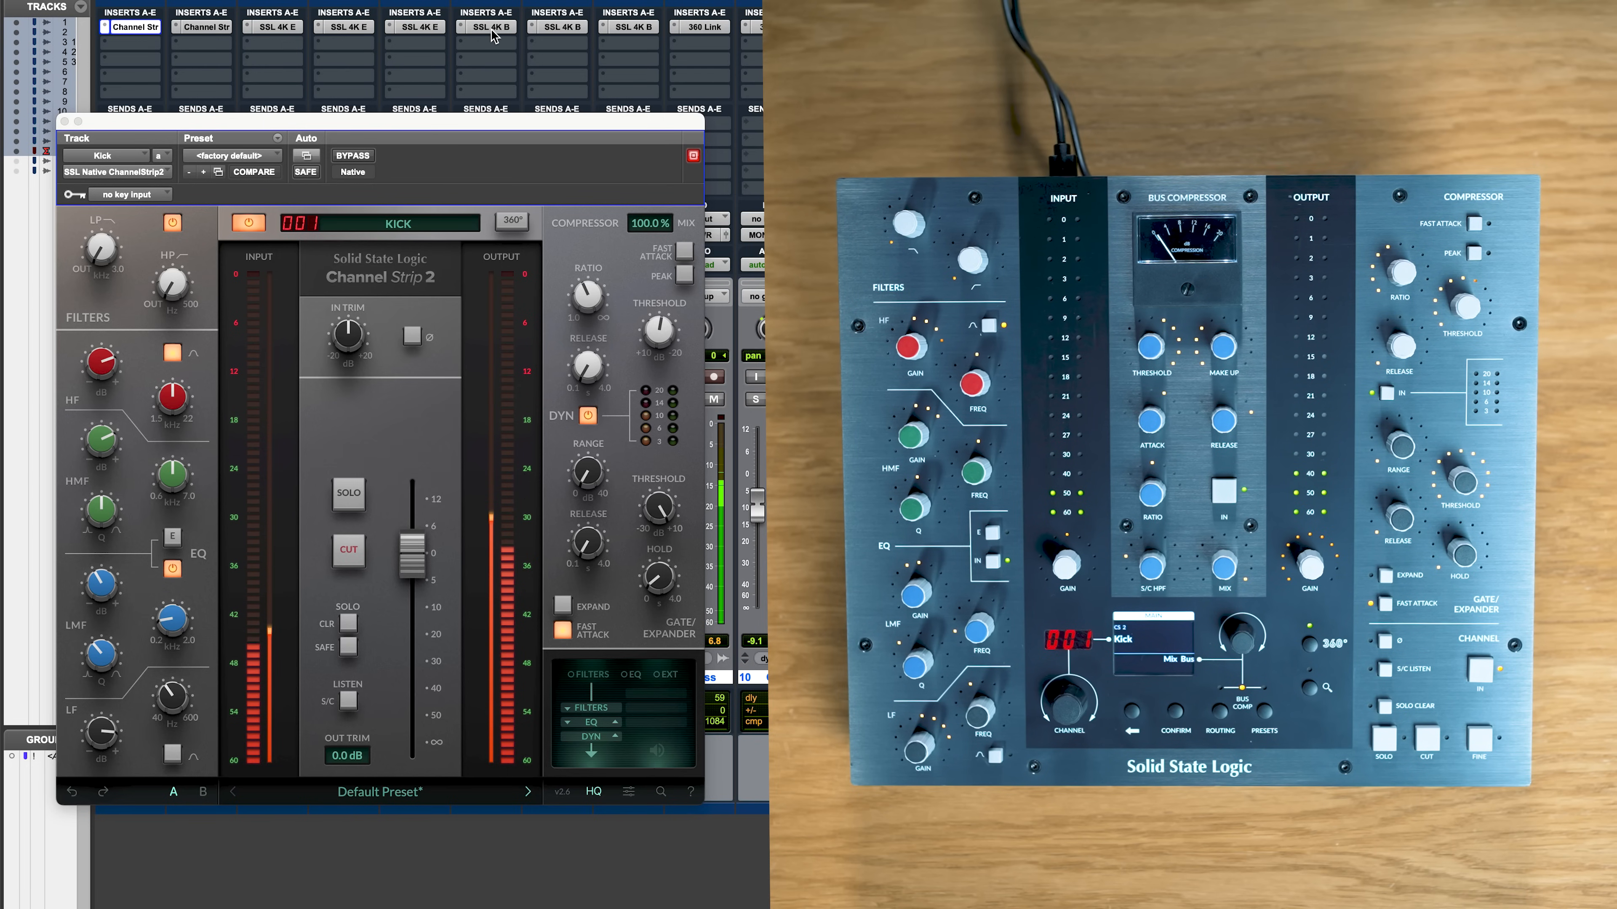
# Open the SSL 4K B channel strip plugin window on the Snare track
pyautogui.click(490, 26)
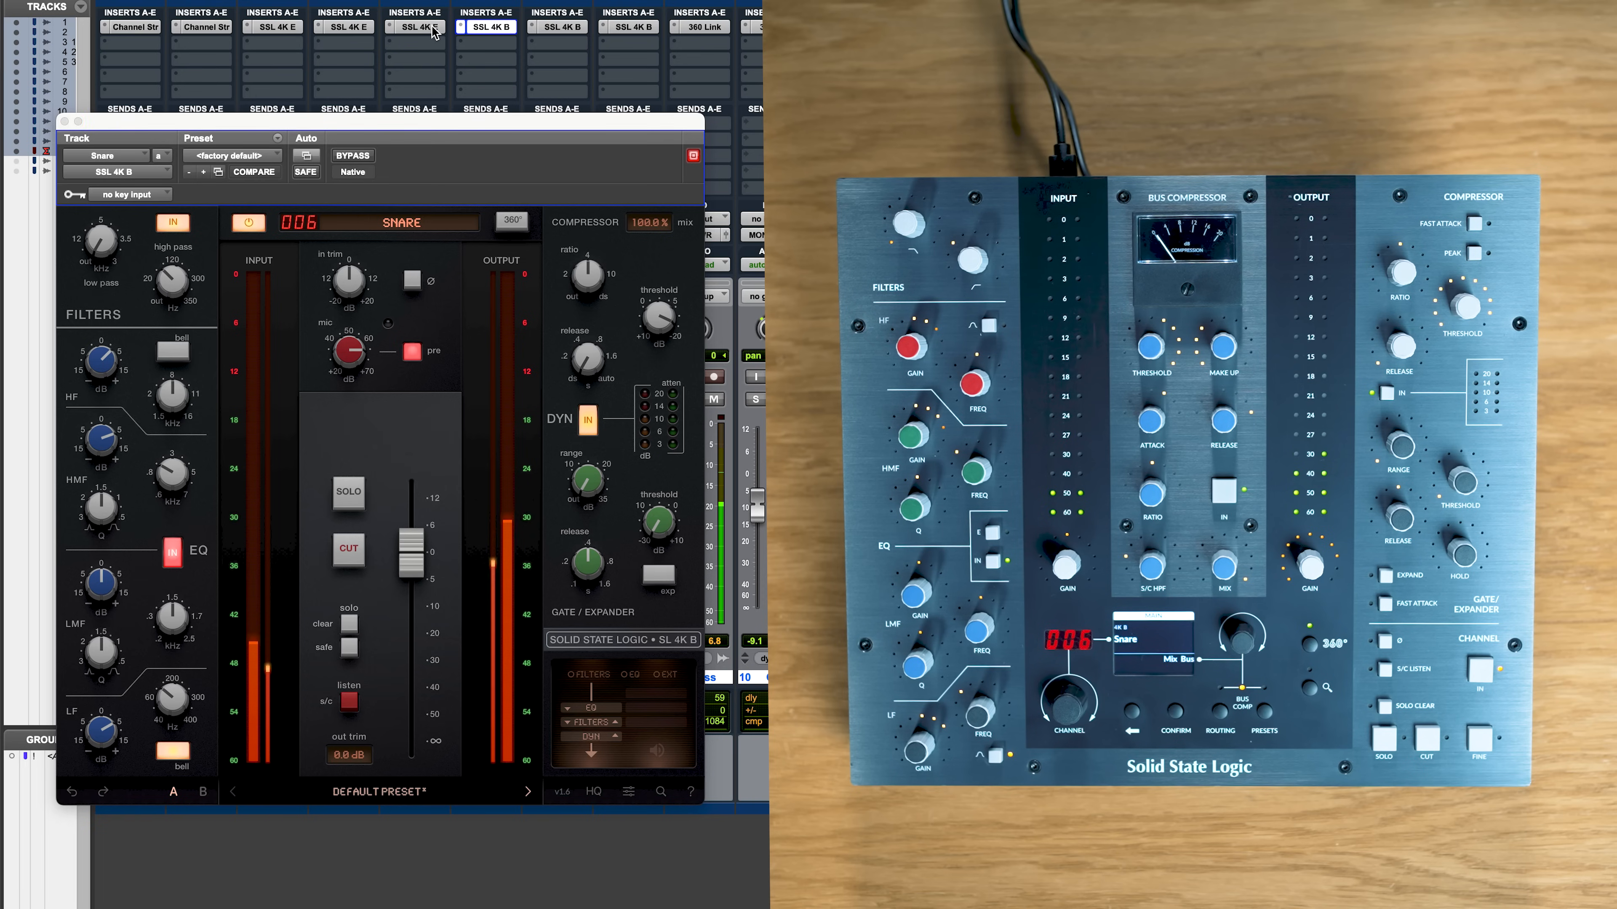
pyautogui.click(418, 27)
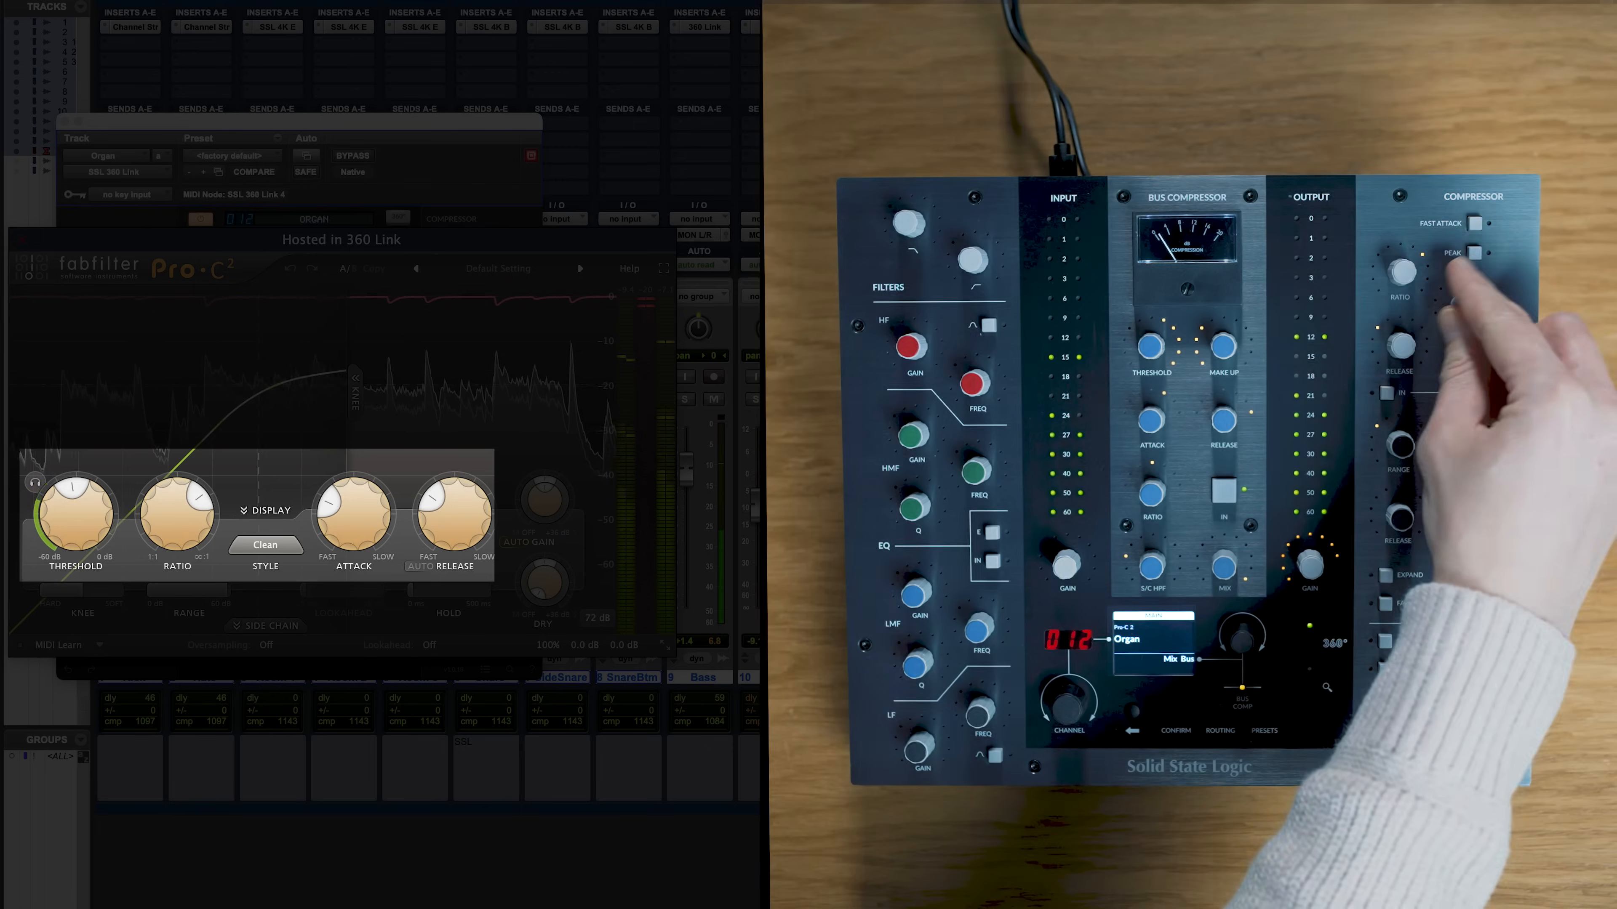
# Adjust the FabFilter Pro-C 2 compressor hosted in 360 Link on the Organ track
pyautogui.moveTo(1459, 299); pyautogui.dragTo(1465, 309)
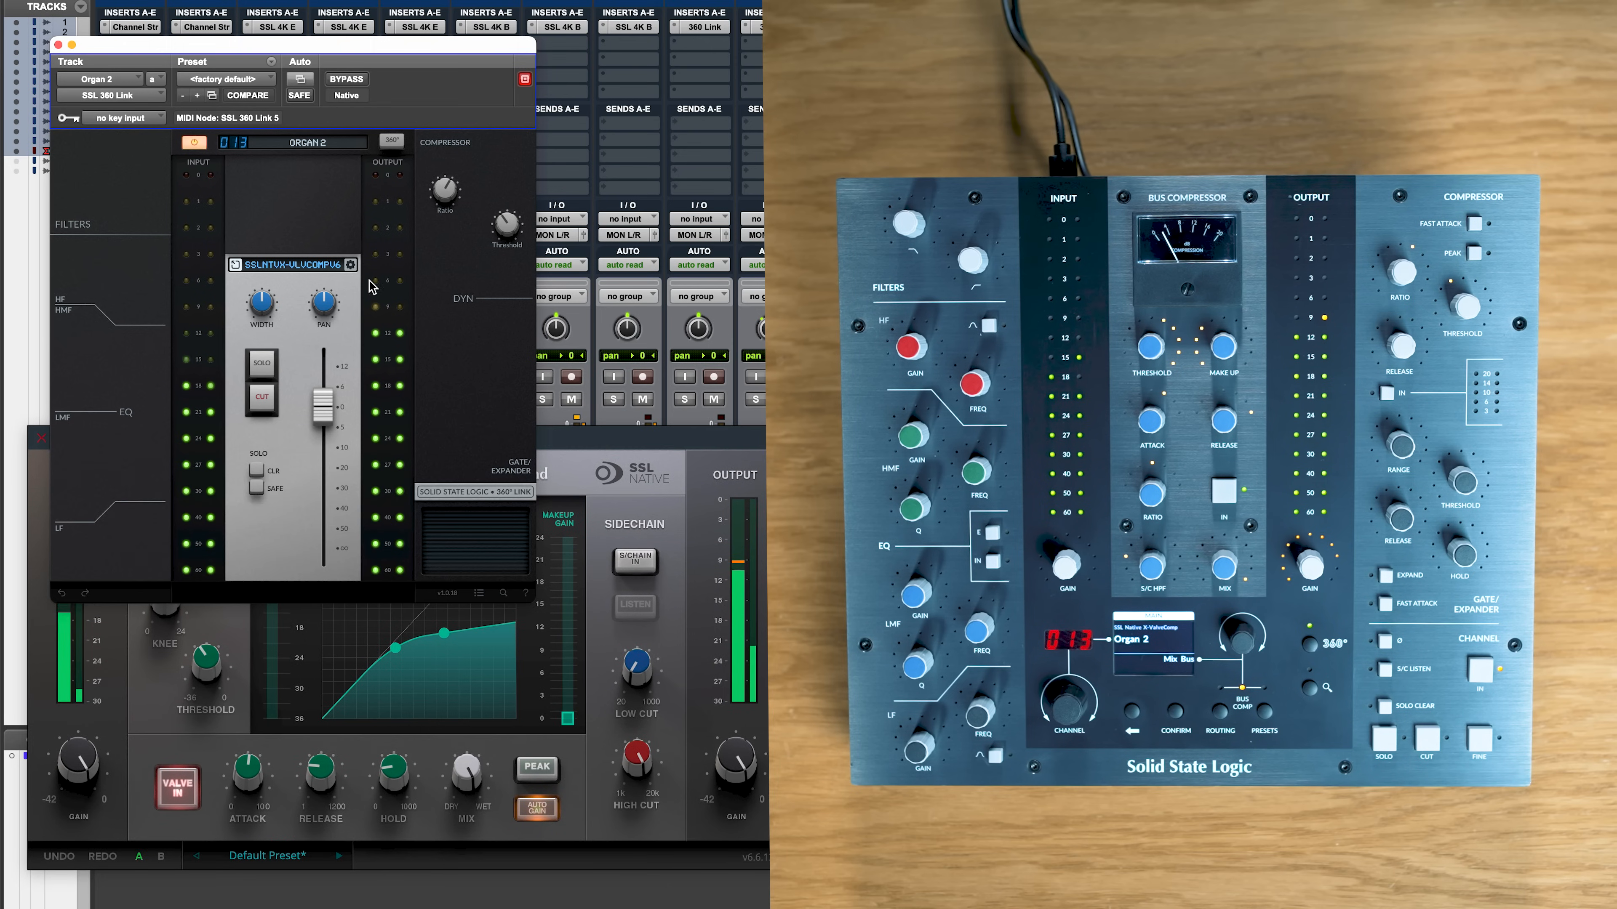
# Show the ValveComp's assignable parameter configuration and tweak its Release time
pyautogui.click(350, 265)
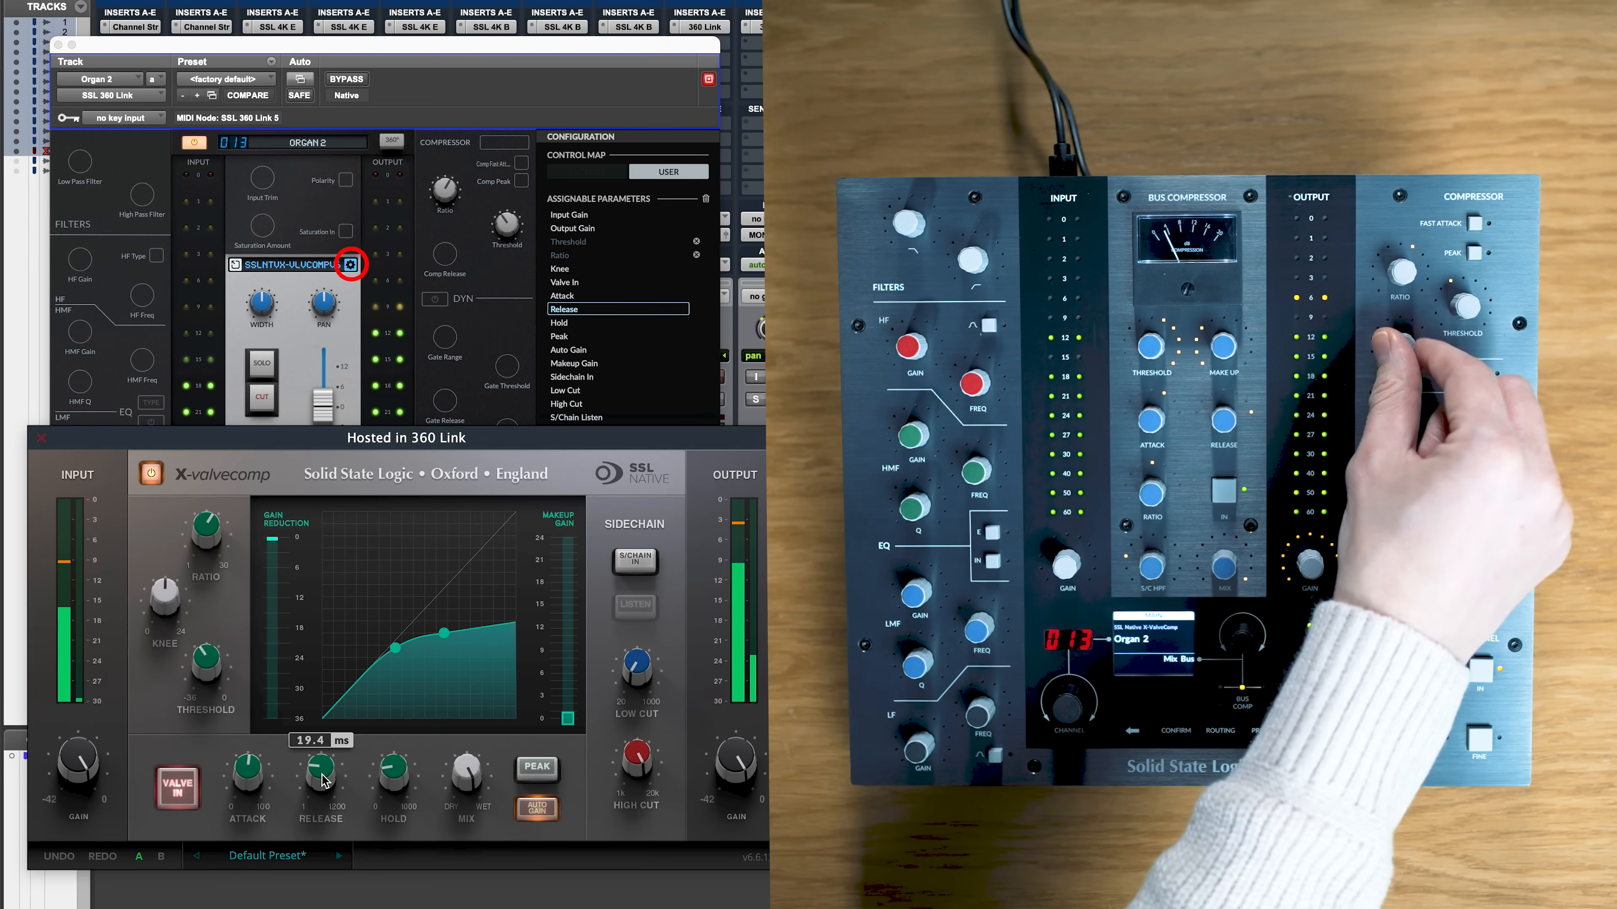
pyautogui.moveTo(320, 779); pyautogui.dragTo(325, 753)
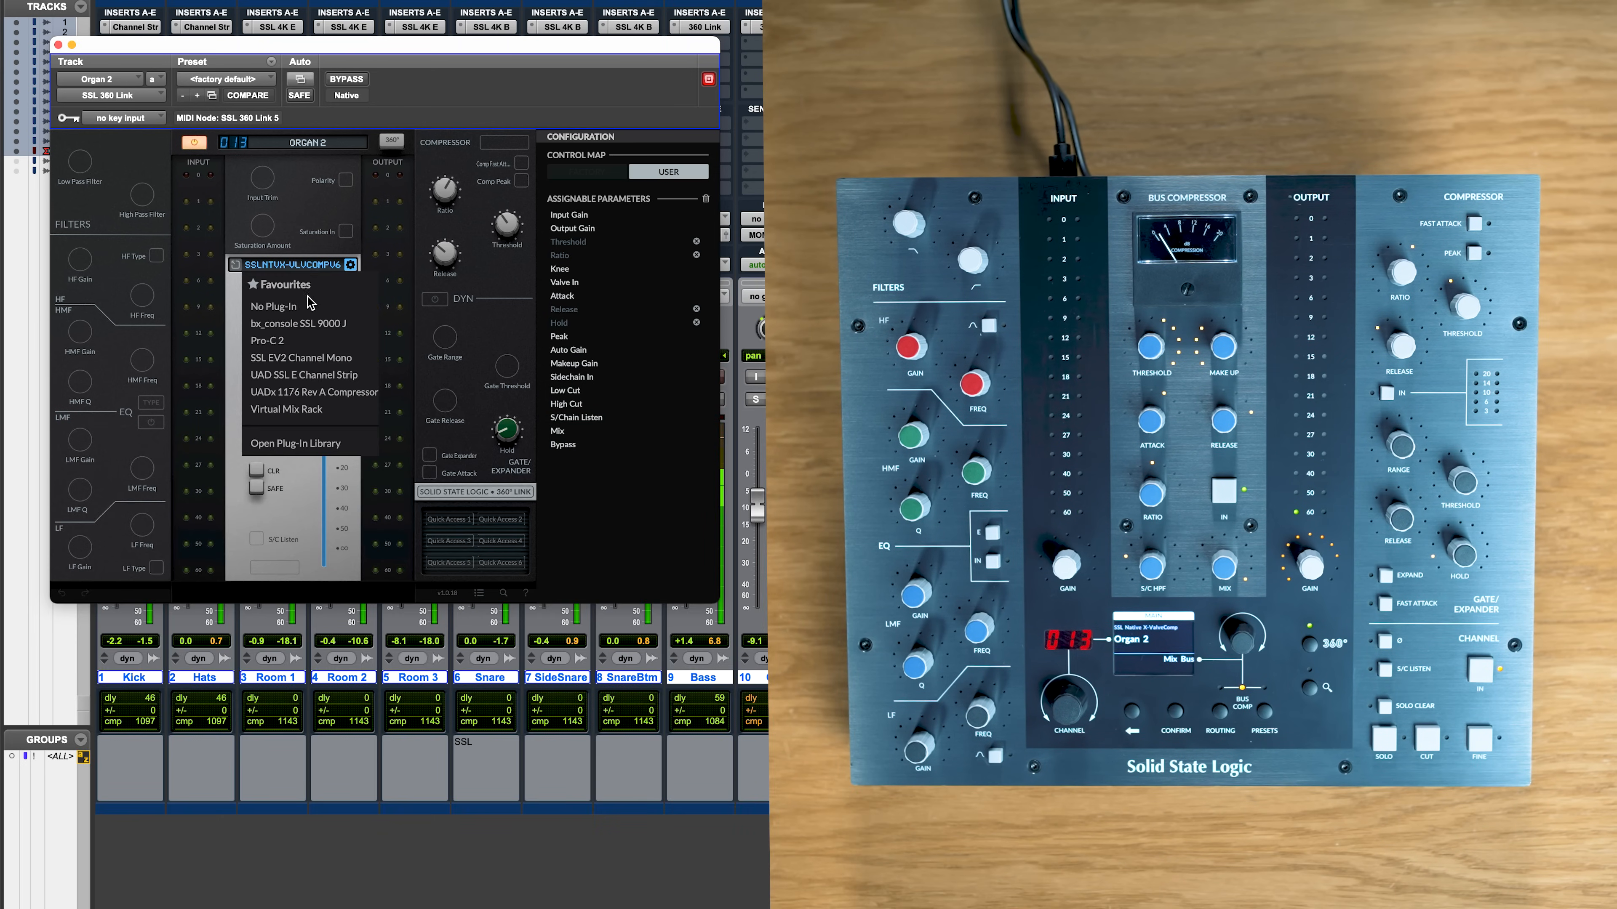
pyautogui.moveTo(302, 358)
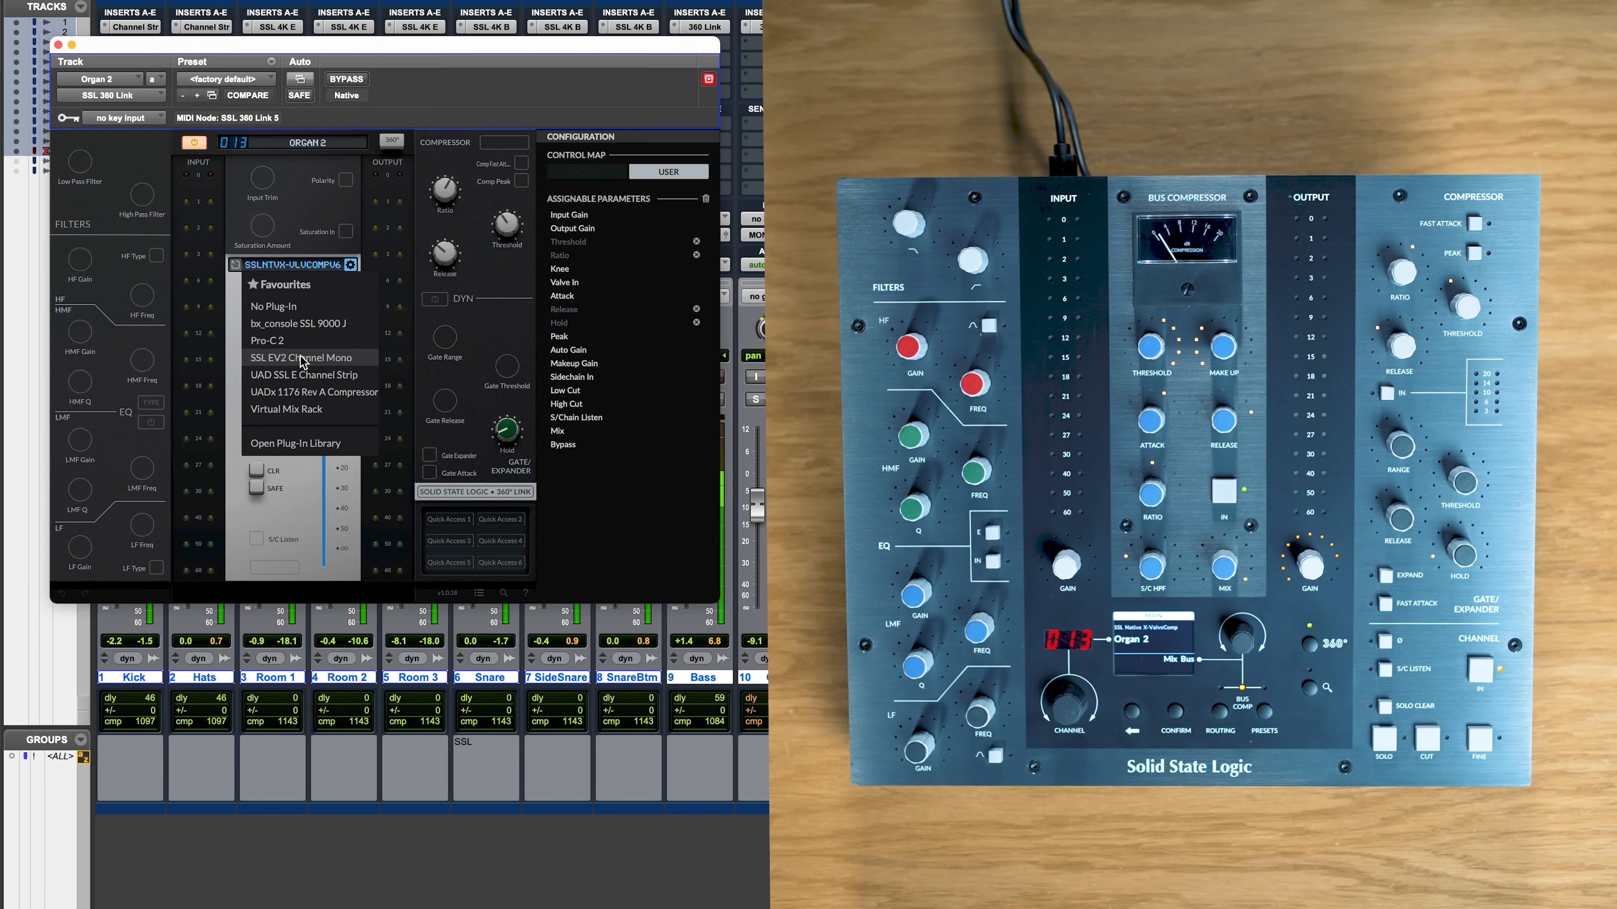
pyautogui.moveTo(297, 453)
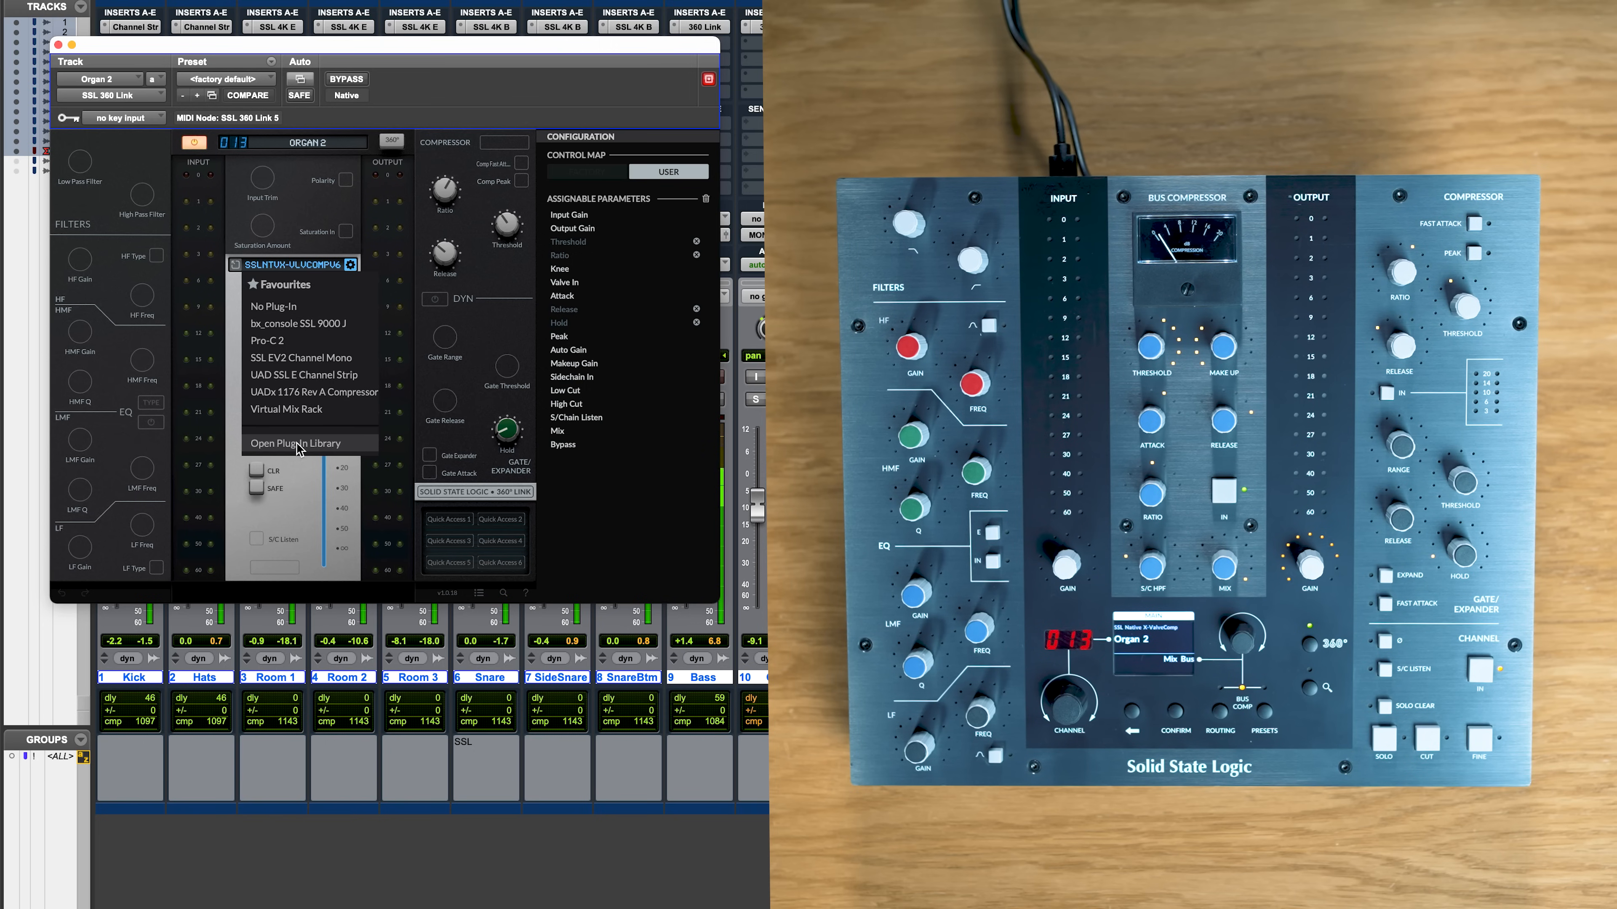
# Open the full Plug-In Library from Organ 2's 360 Link plugin selector
pyautogui.click(295, 443)
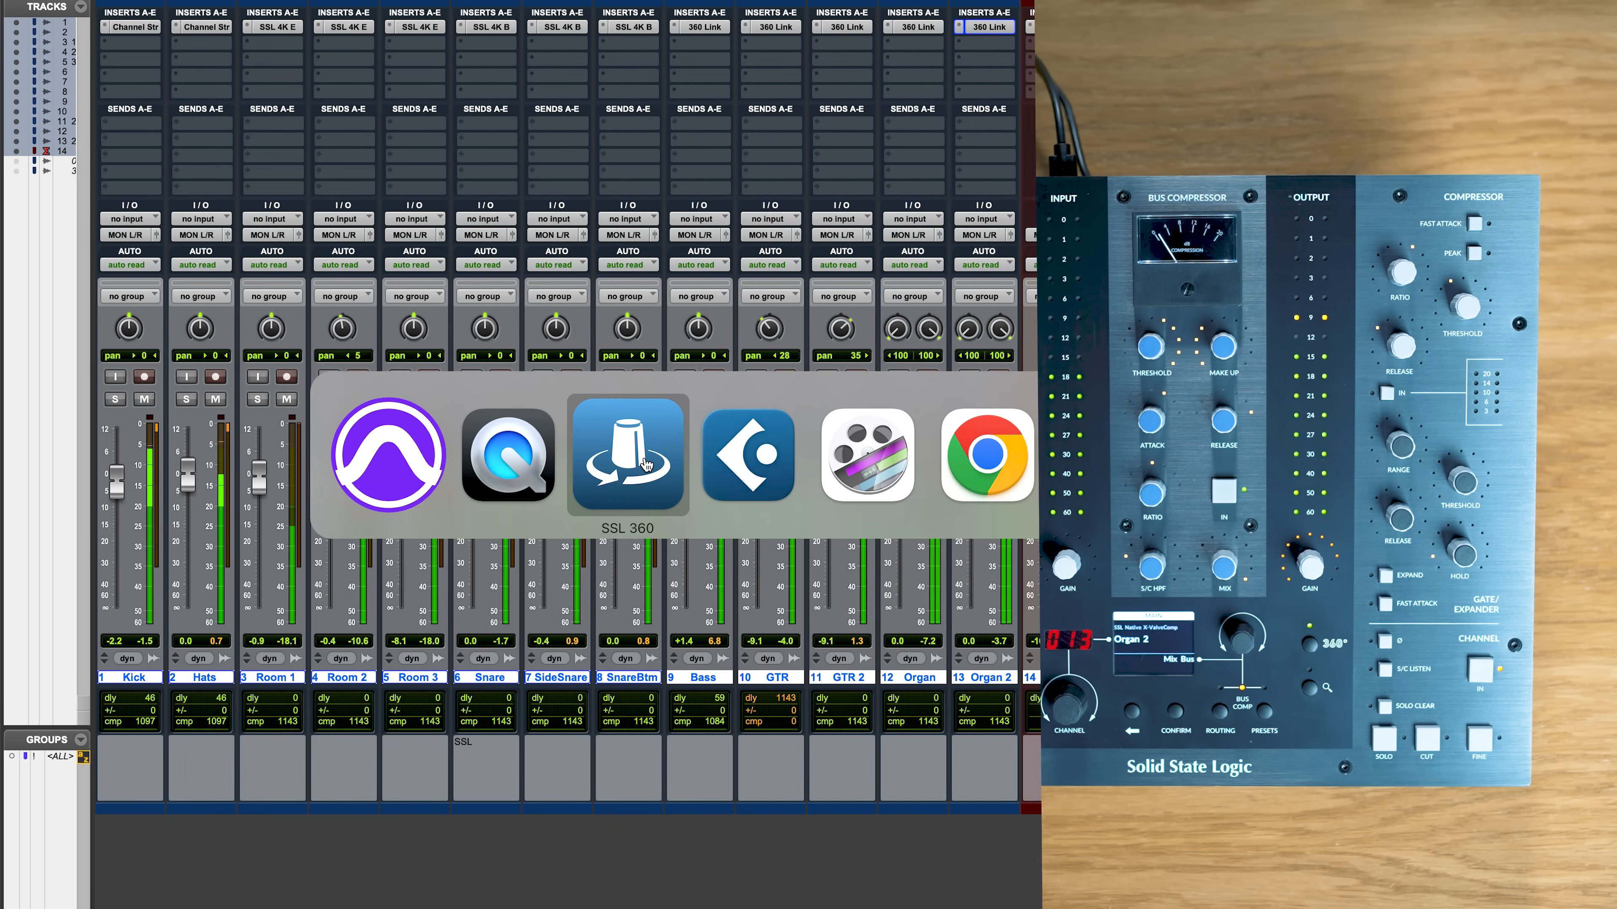
# Switch to SSL 360 and zoom the Plug-in Mixer to Overview, showing channels 009 to 013
pyautogui.click(625, 456)
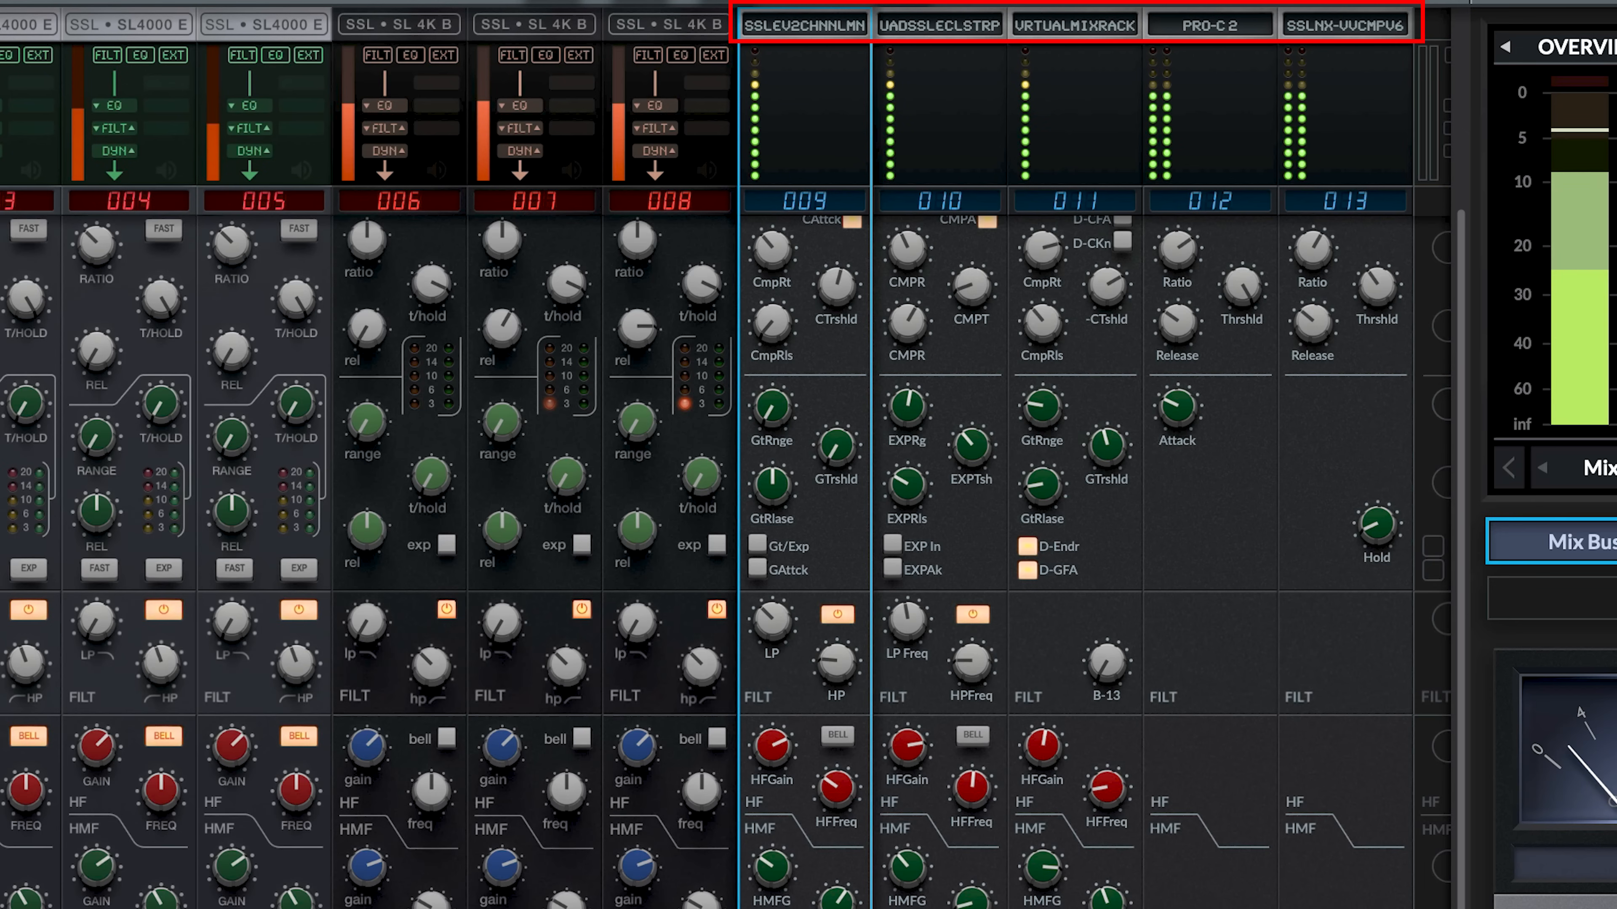
pyautogui.click(939, 24)
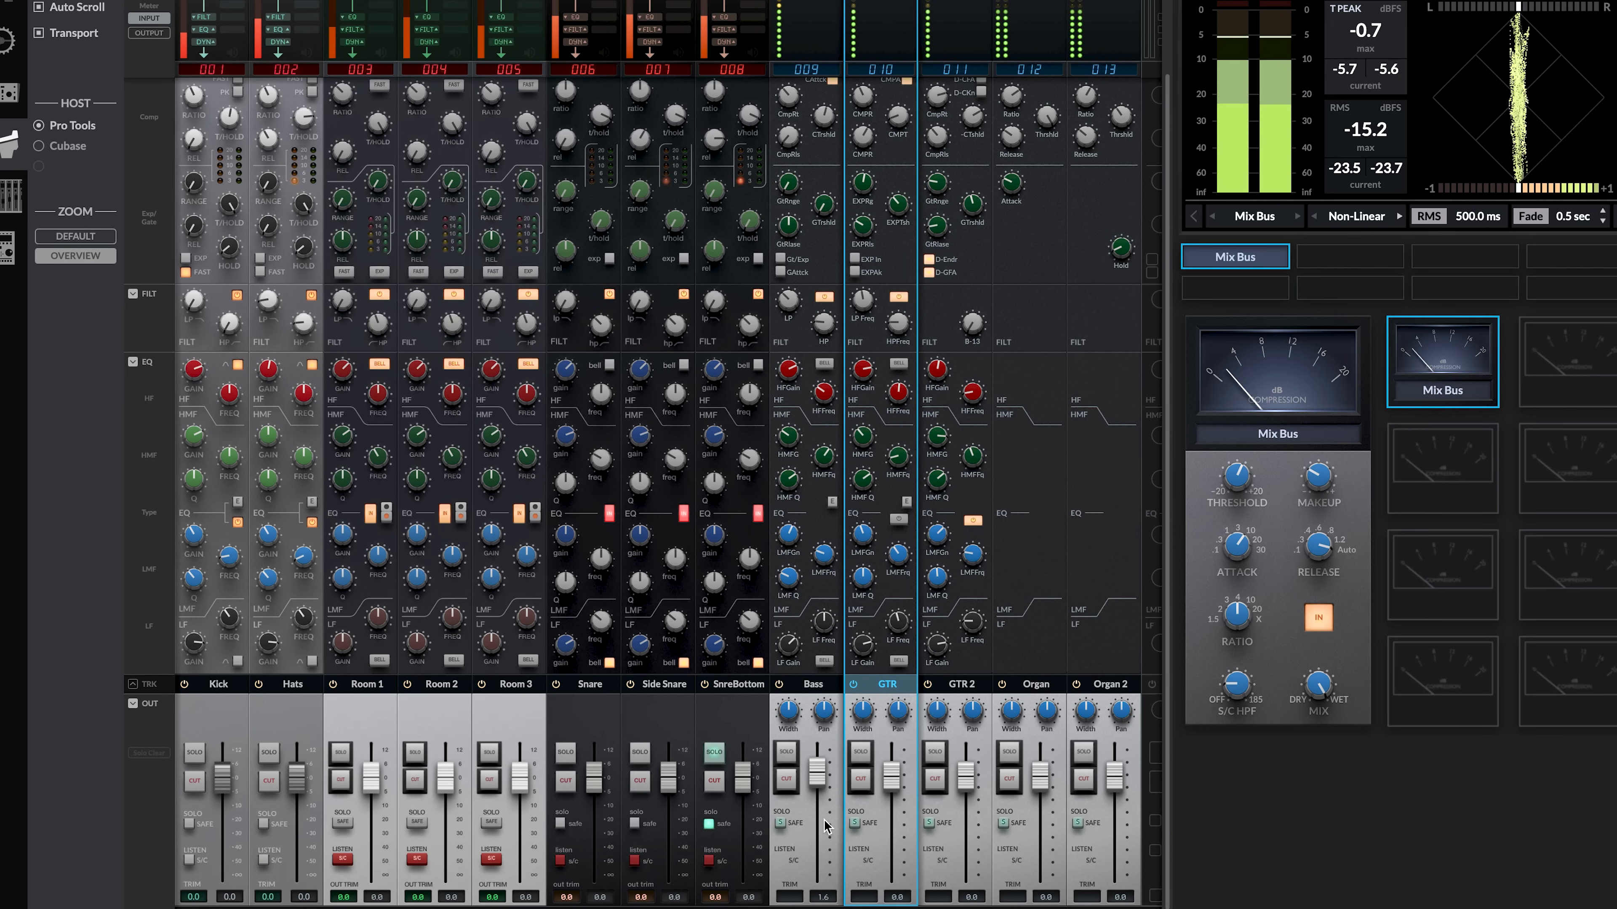
pyautogui.moveTo(79, 203)
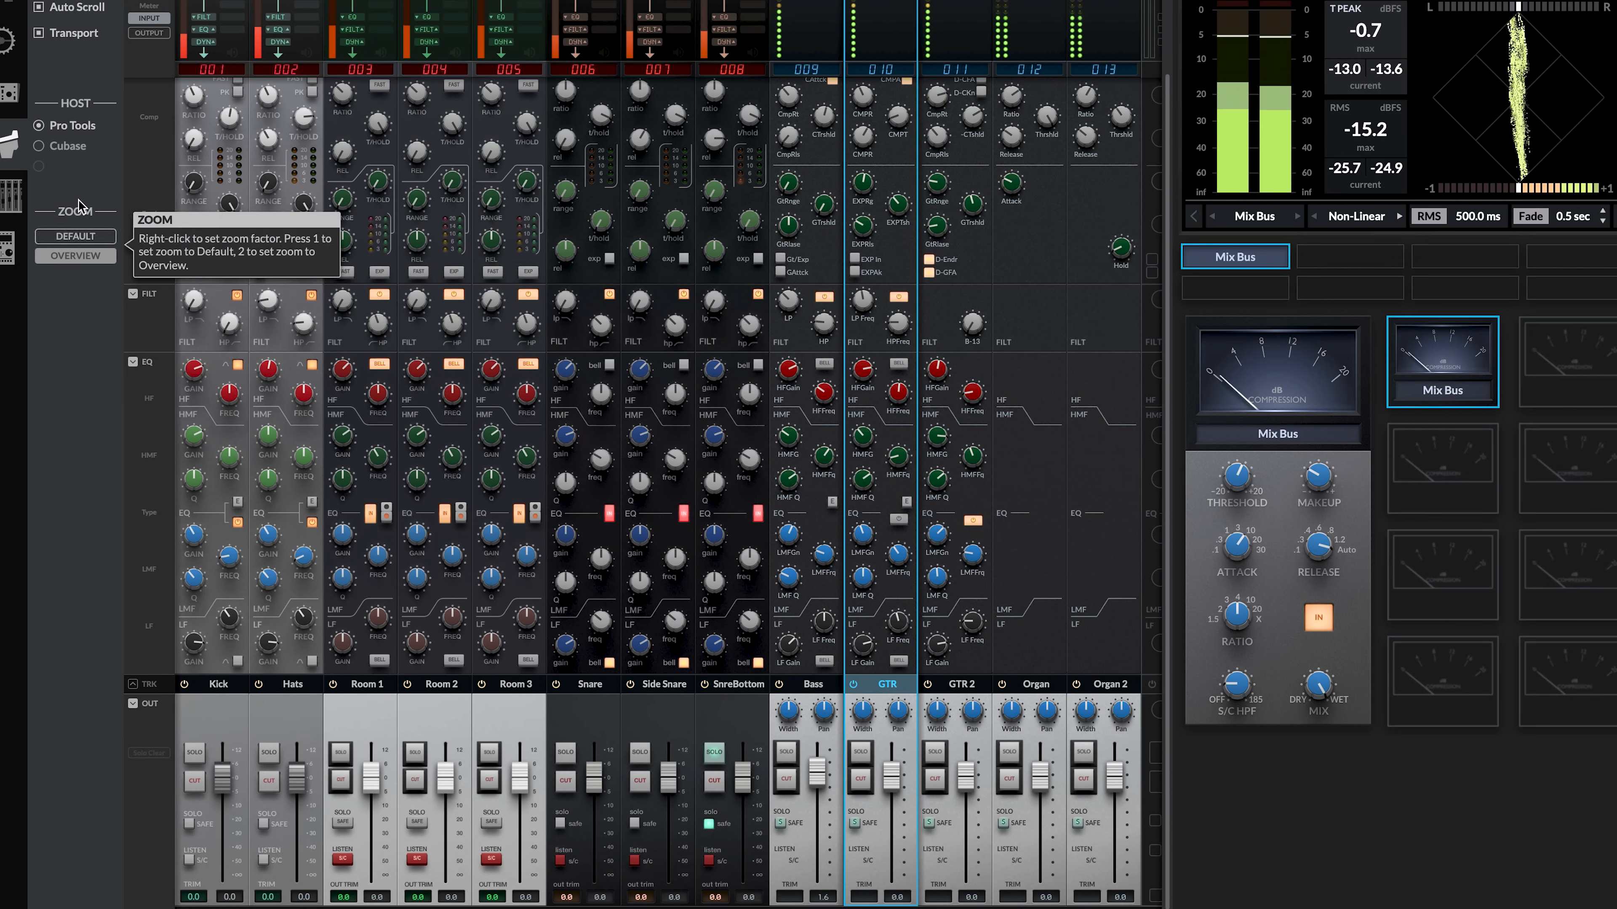